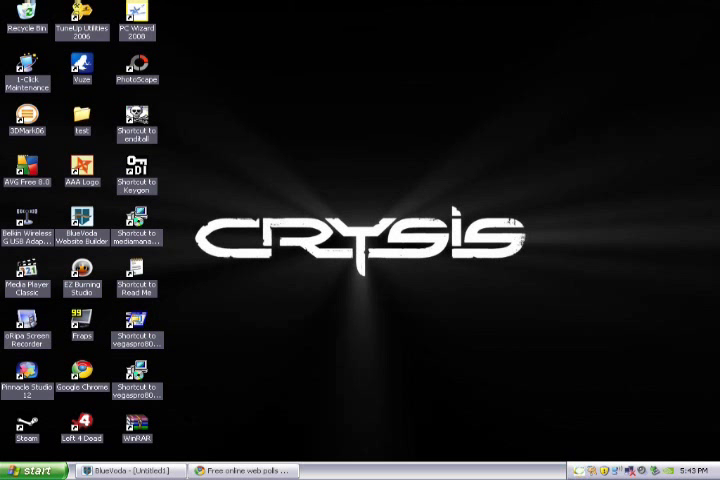
mouse_move(244, 472)
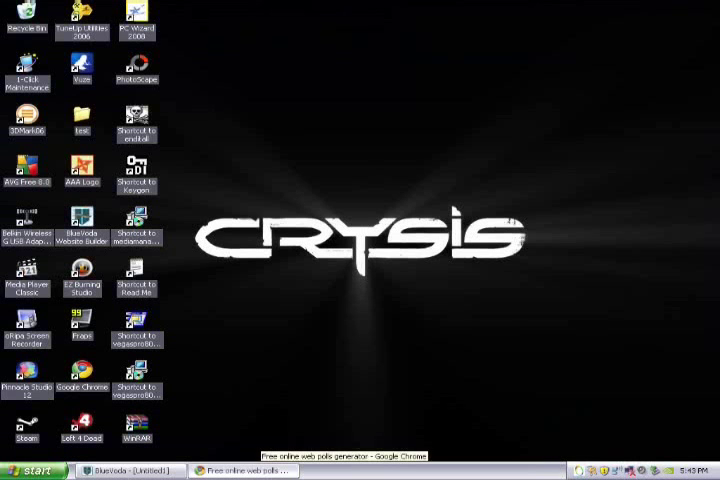
Bring Chrome forward and start a new poll from the My Polls page.
left_click(244, 472)
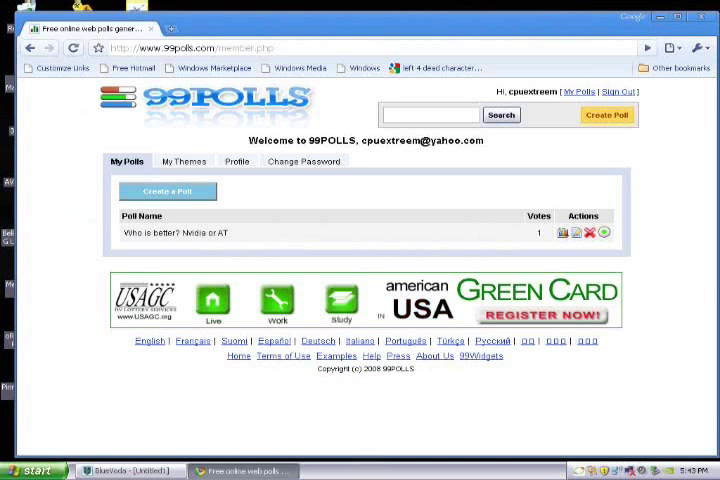
left_click(168, 192)
type("Whos is better?")
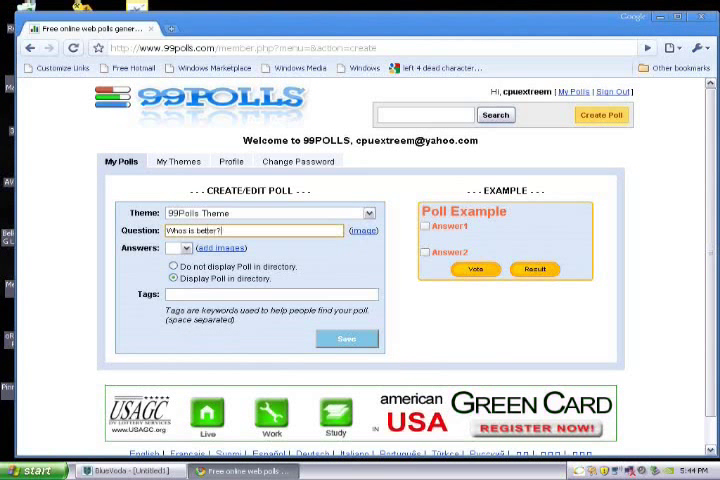
Complete the question 'Who is better? Nvidia or ATI?', answers ATI and Nvidia, and the tag 'vote'.
type("Nvidia")
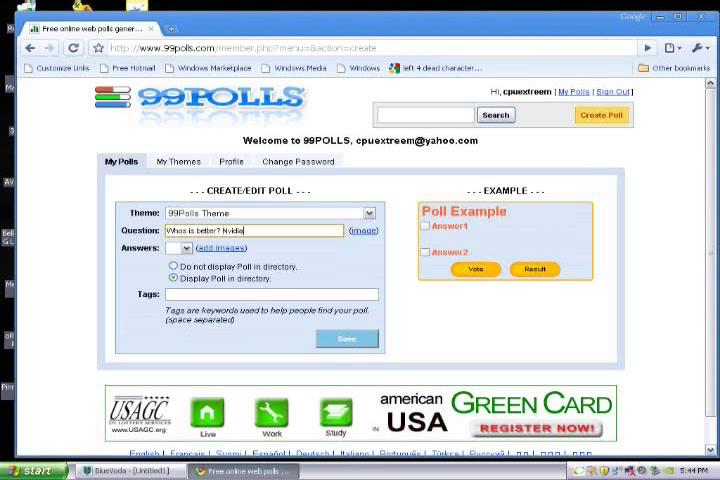
type("or ATI?")
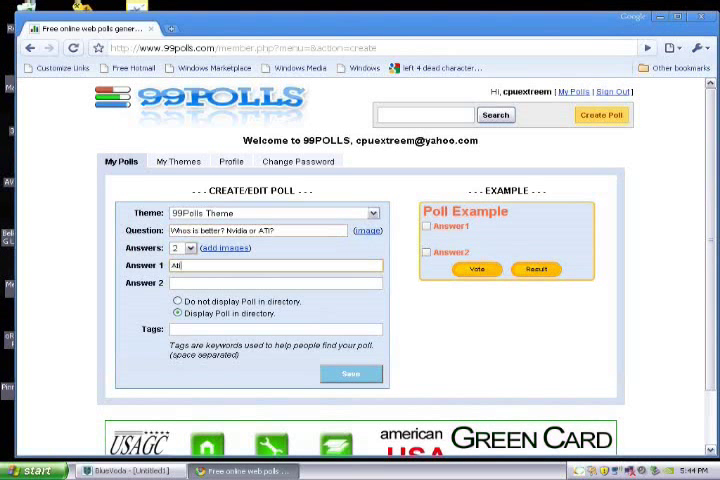
type("Nvidia")
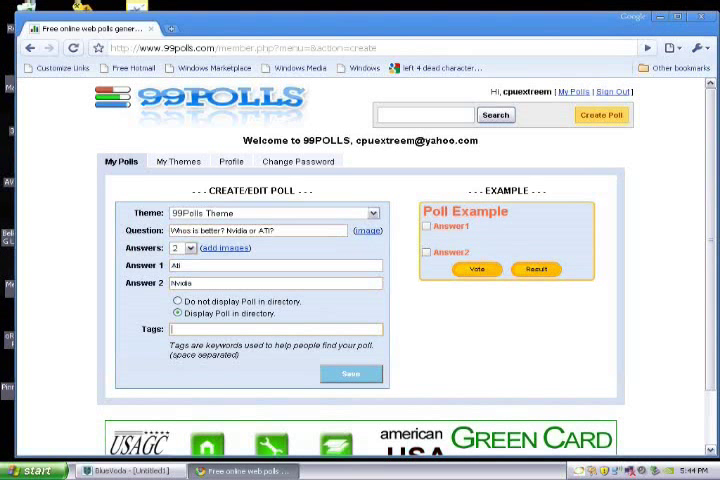
type("vote,")
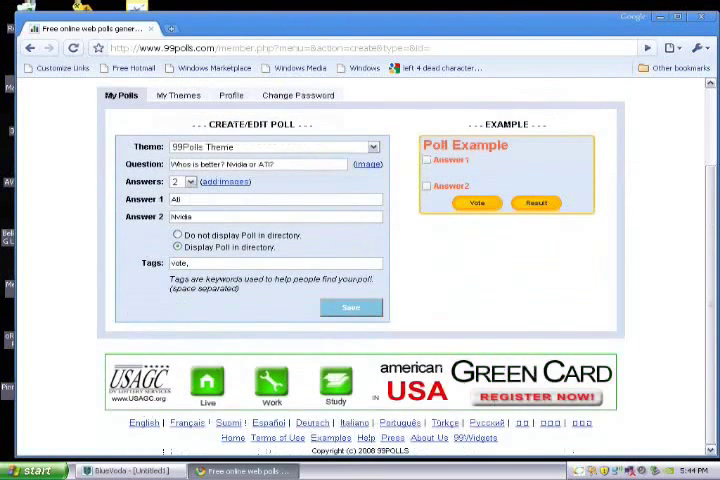
left_click(352, 308)
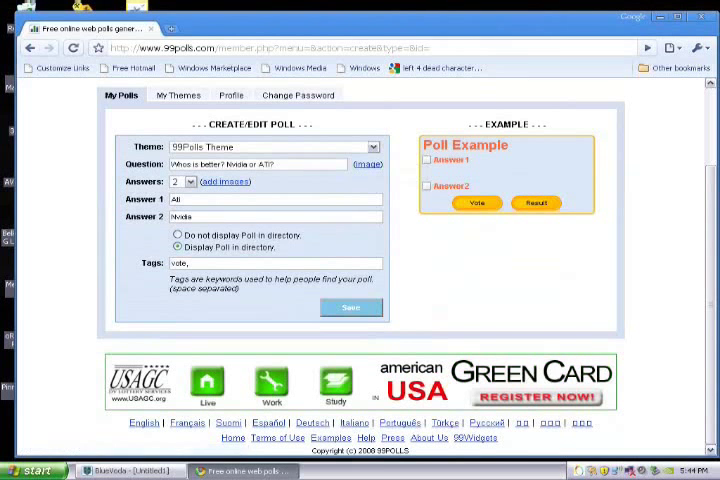
key("Backspace")
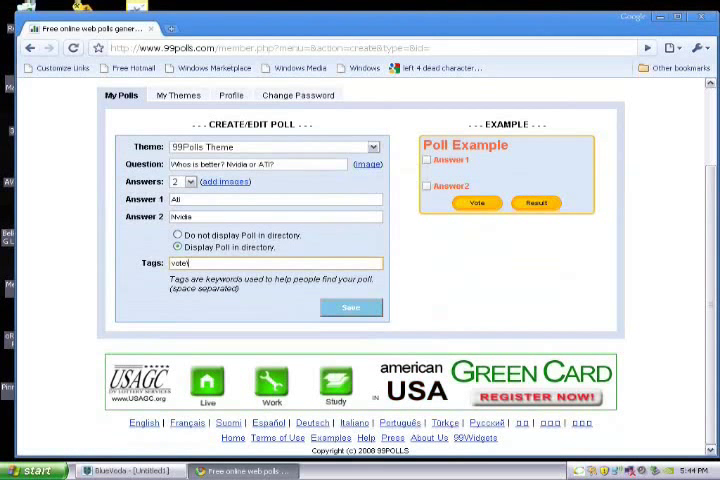
Save the poll and copy its HTML embed code from the Poll Code box.
left_click(350, 308)
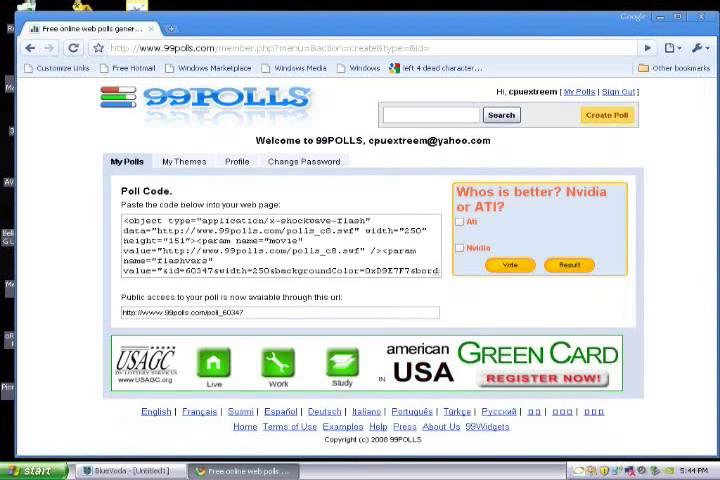
right_click(280, 250)
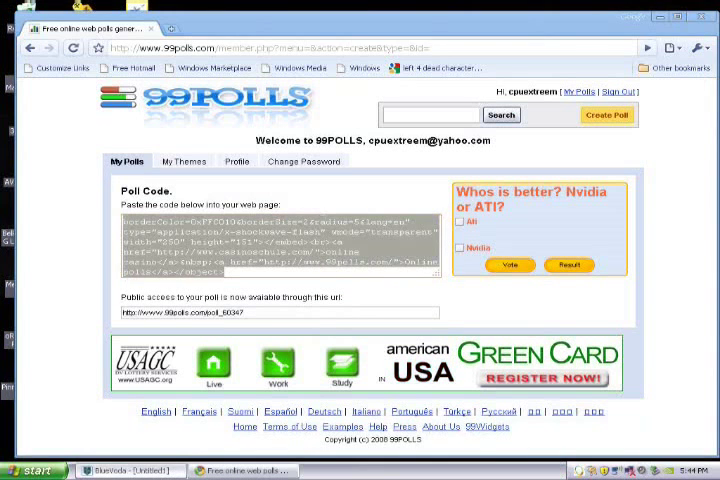
left_click(124, 470)
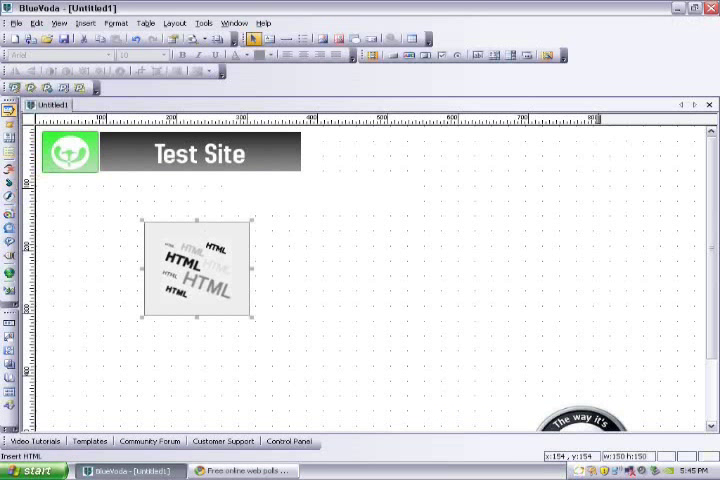
Paste the poll embed code into the HTML box's Custom HTML properties.
double_click(196, 270)
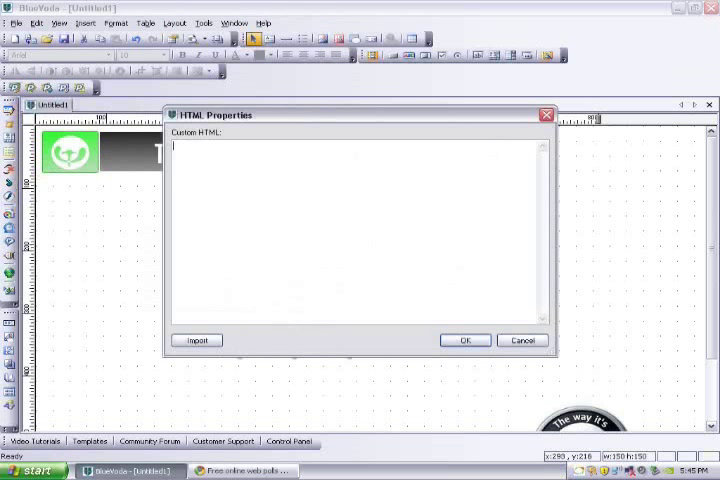
left_click(464, 340)
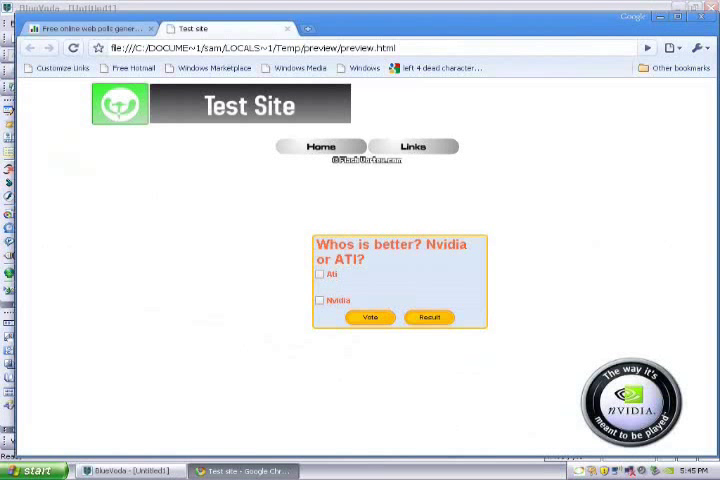
Test the Nvidia and ATI choices in the previewed poll, then return to the 99Polls page.
left_click(320, 300)
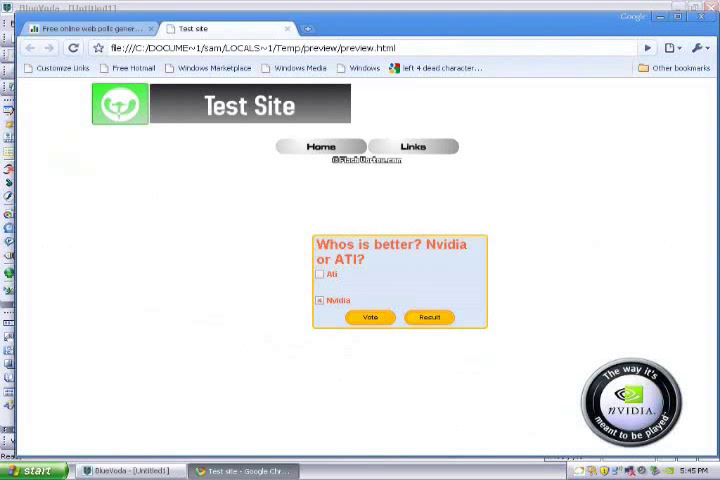
left_click(370, 316)
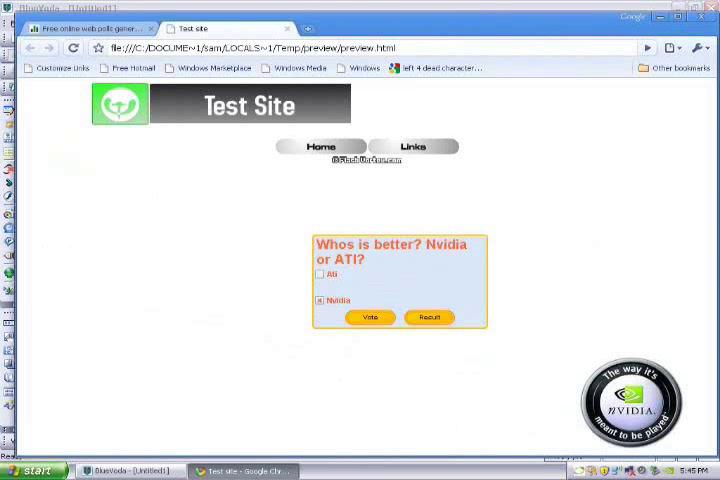
left_click(320, 274)
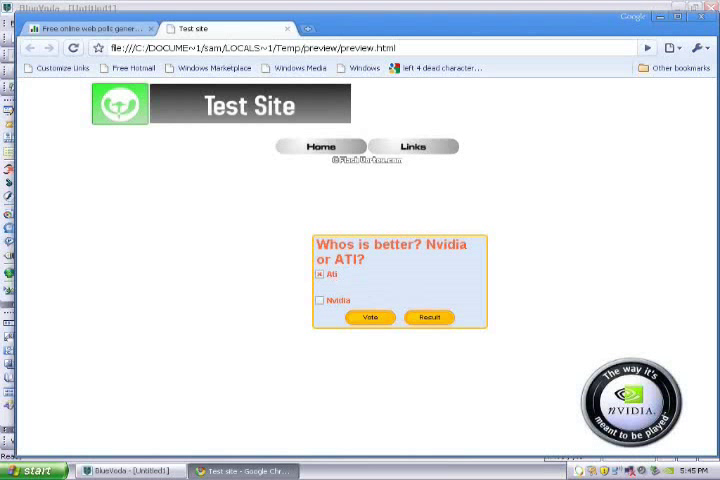
left_click(84, 28)
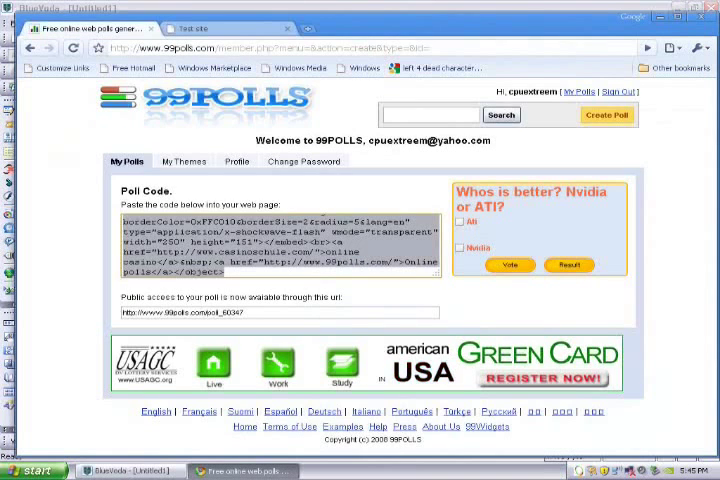
Reopen the poll for editing with the Malware (150px) theme and review the tags warning.
left_click(72, 48)
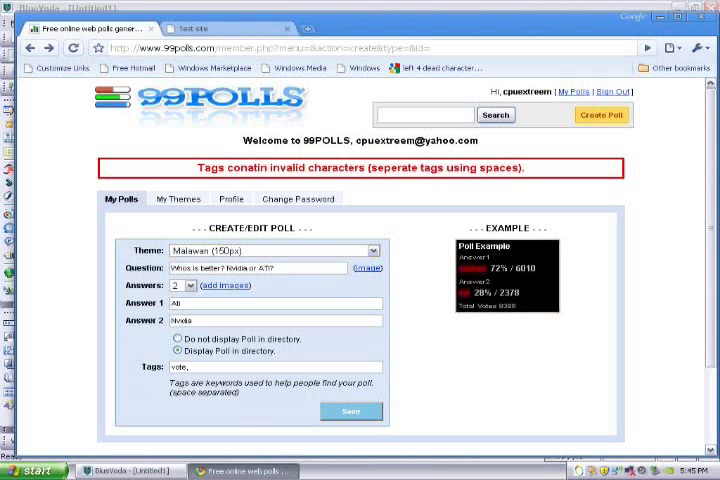
scroll("down", 3)
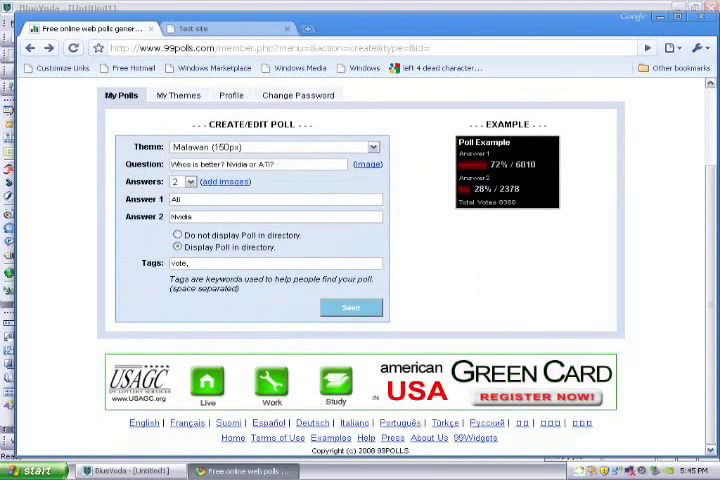